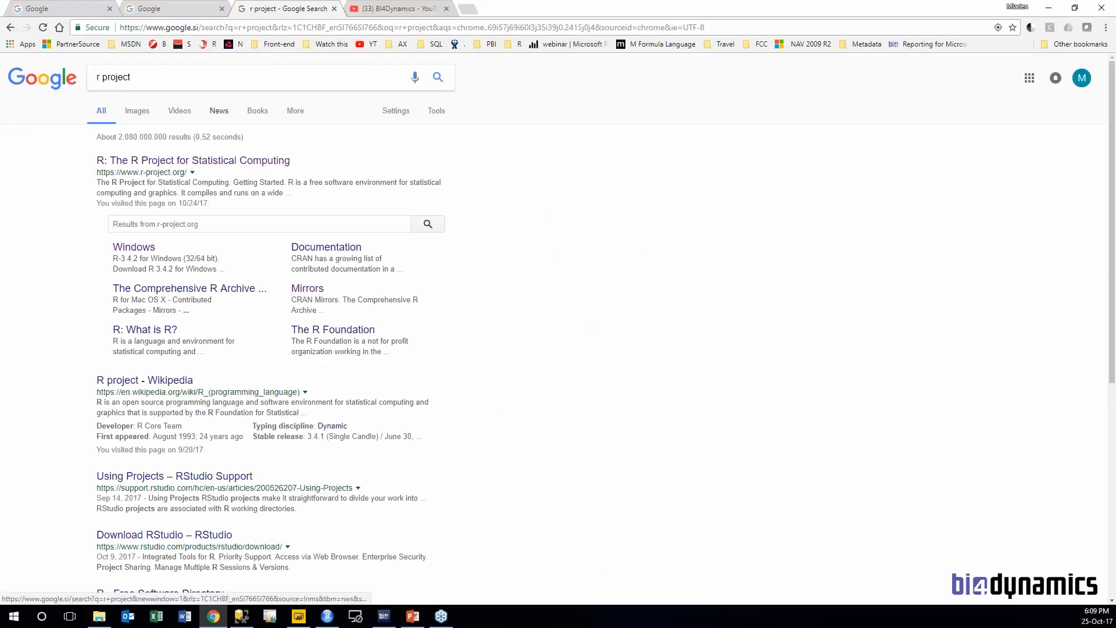
Open the R Project home page from the Google results for 'r project'.
{"action": "left_click", "coordinate": [193, 160]}
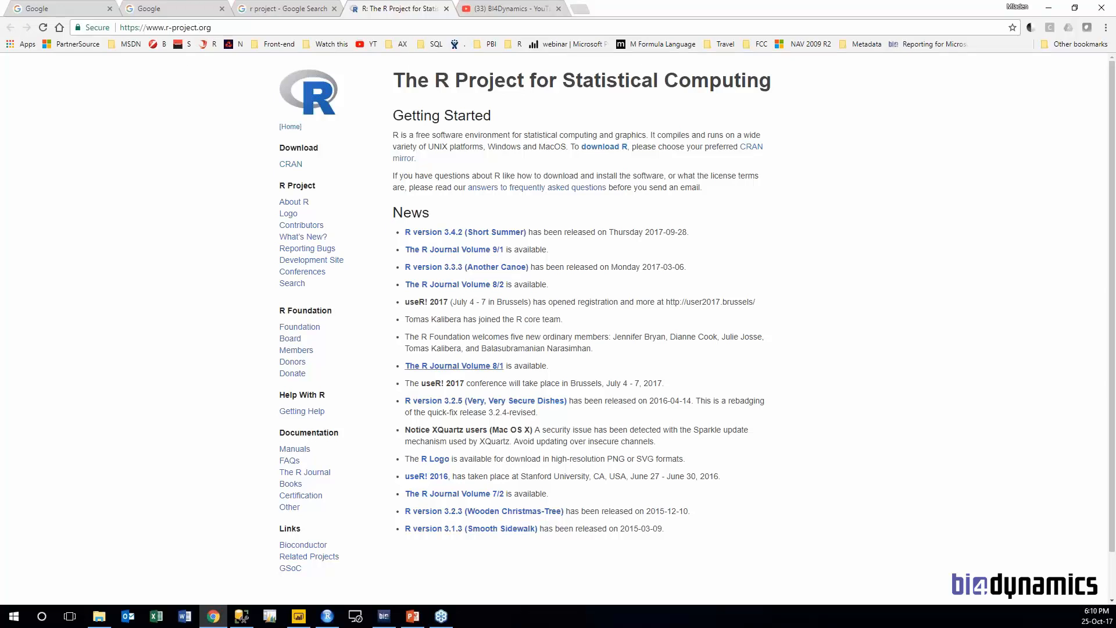
{"action": "mouse_move", "coordinate": [337, 337]}
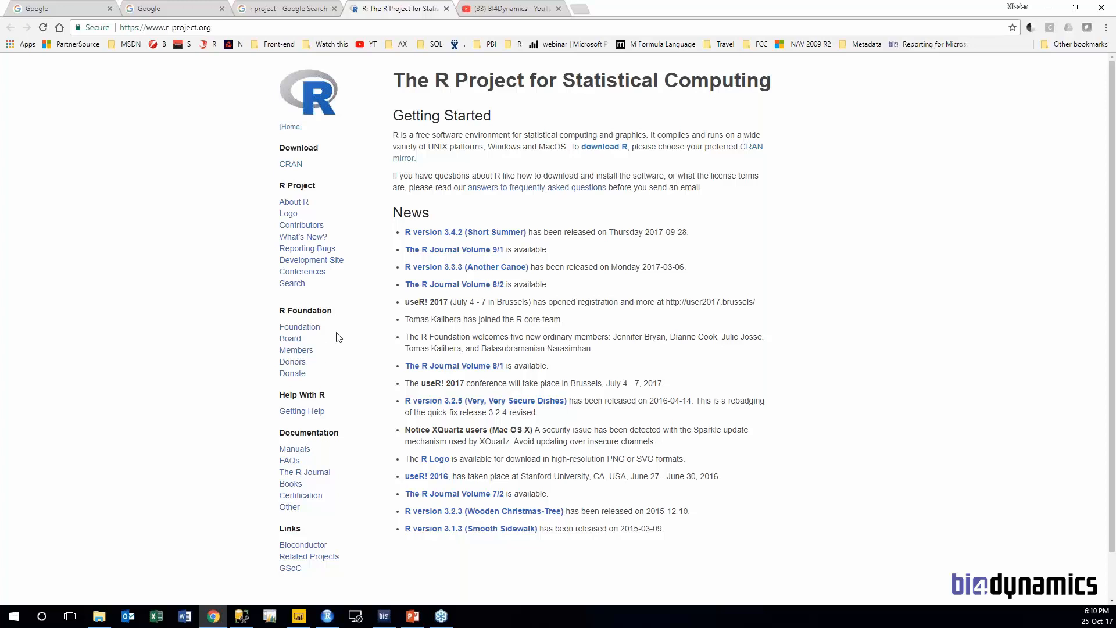
{"action": "mouse_move", "coordinate": [337, 331]}
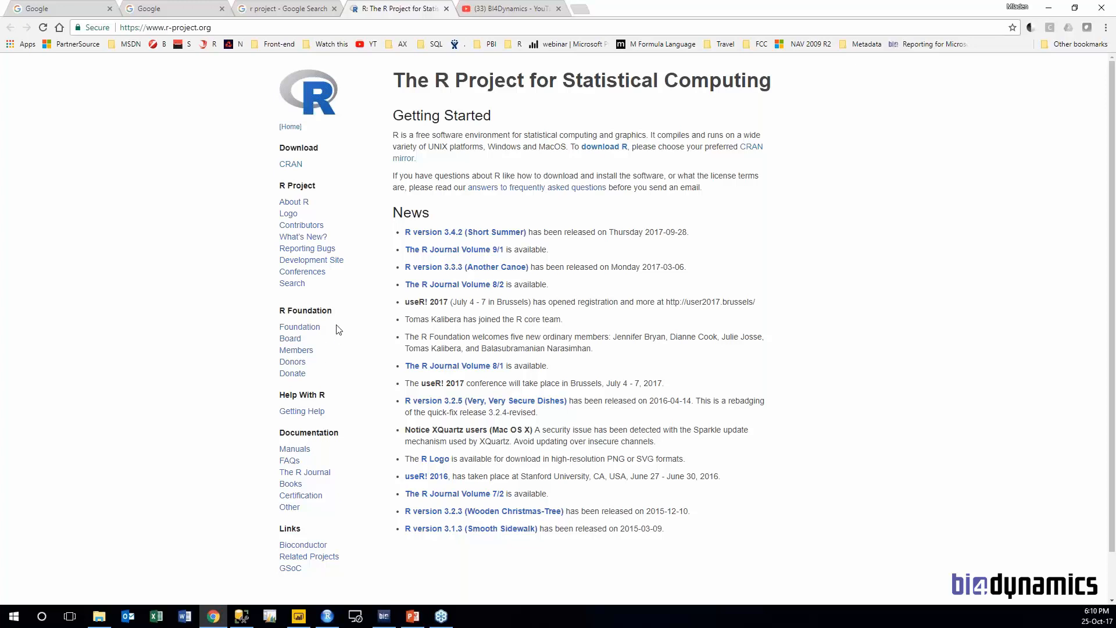
Go to CRAN, open the daily R release snapshots in a new tab, and return to the CRAN main page.
{"action": "left_click", "coordinate": [290, 164]}
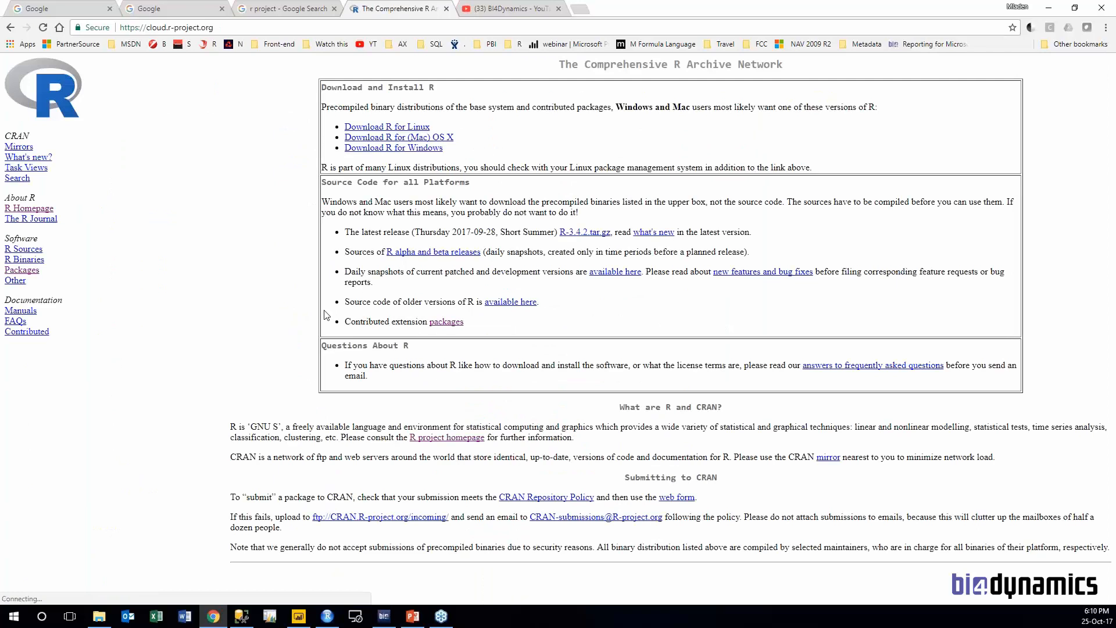
{"action": "mouse_move", "coordinate": [559, 264]}
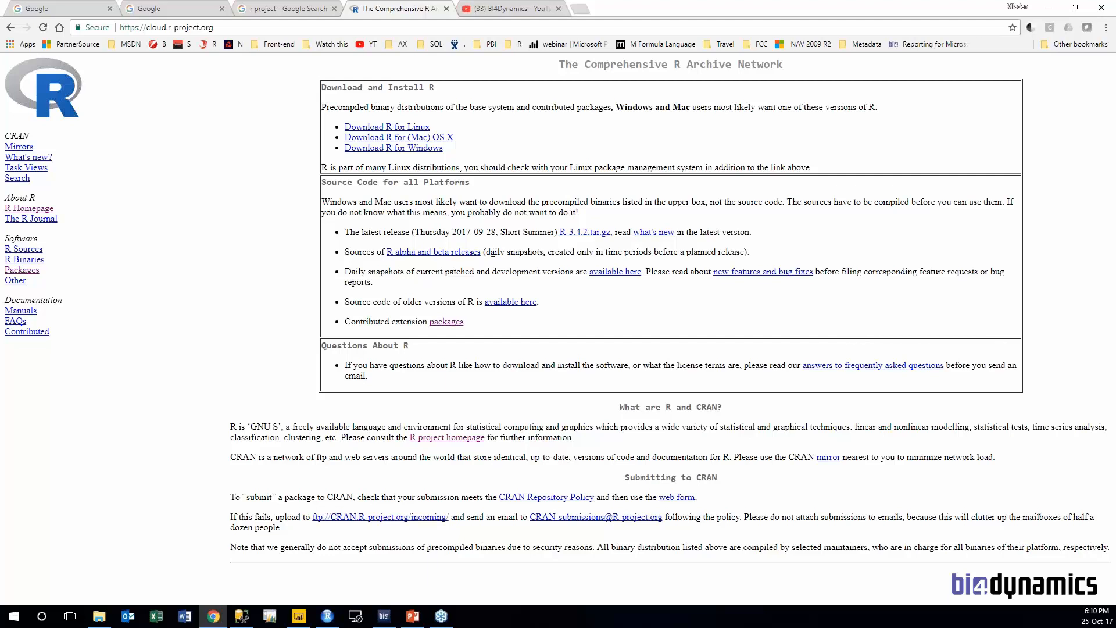
{"action": "left_click", "coordinate": [615, 271]}
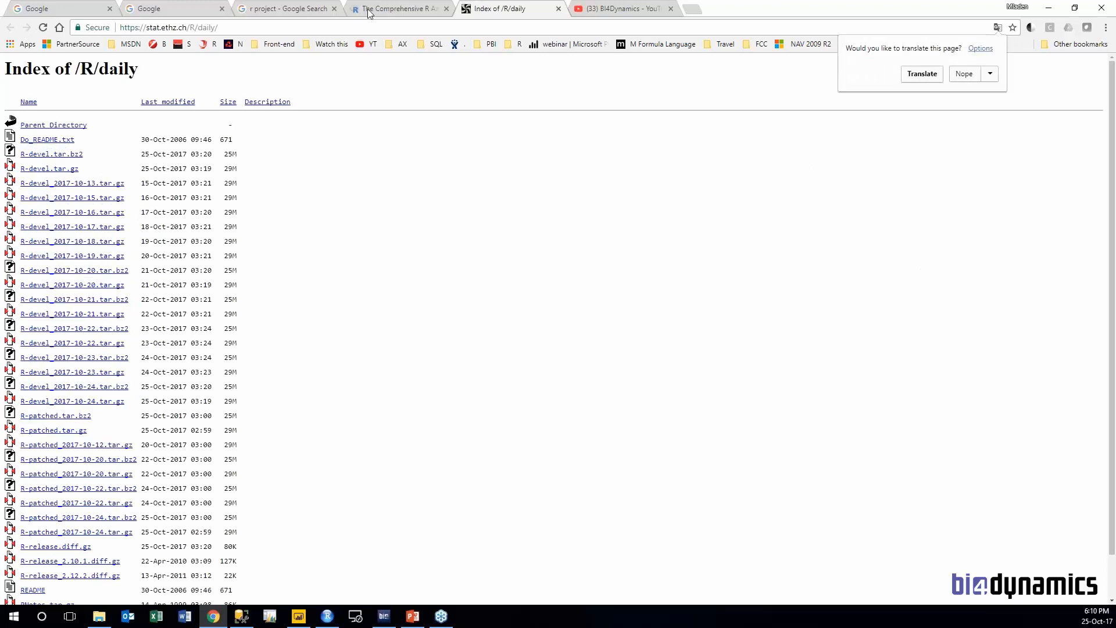
{"action": "left_click", "coordinate": [398, 8]}
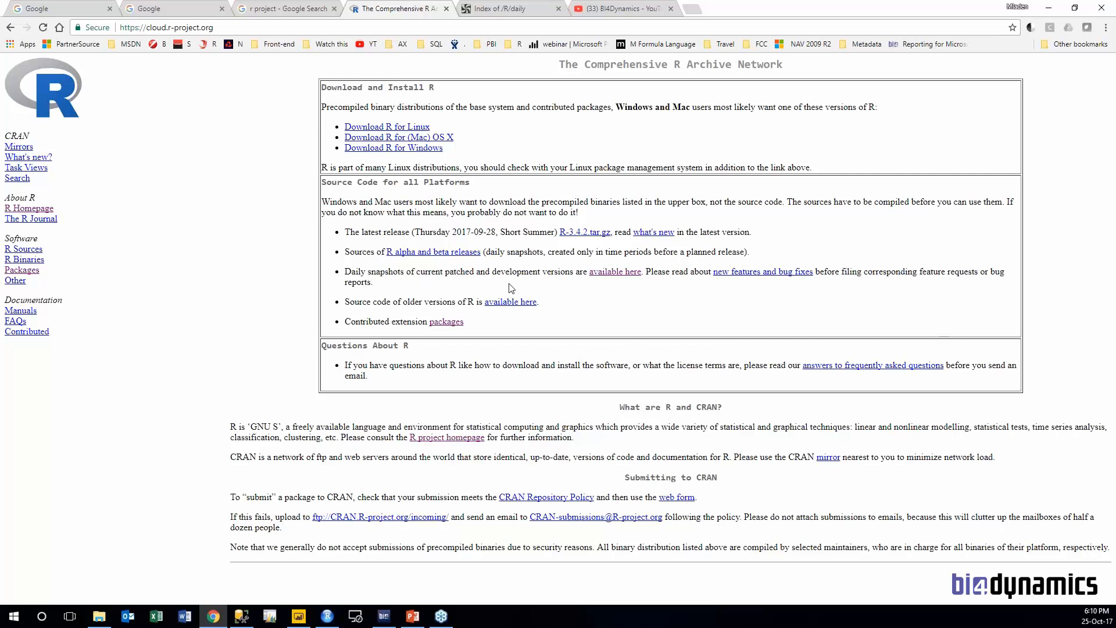
Show CRAN's package table sorted by publication date, then switch to the Power BI report.
{"action": "left_click", "coordinate": [445, 320]}
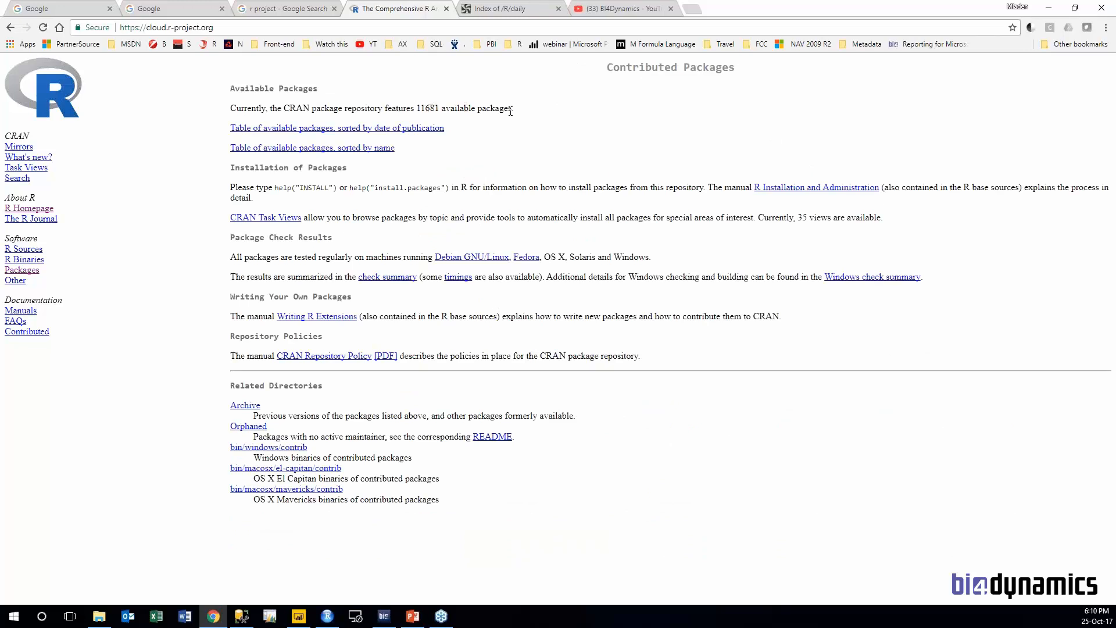
{"action": "mouse_move", "coordinate": [476, 142]}
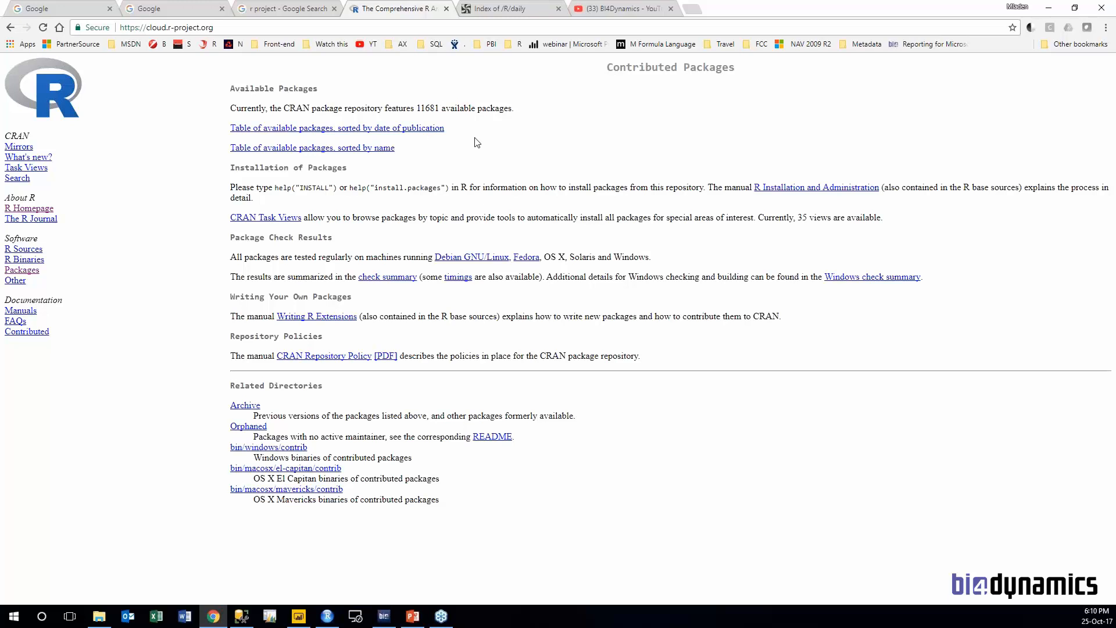
{"action": "mouse_move", "coordinate": [416, 133]}
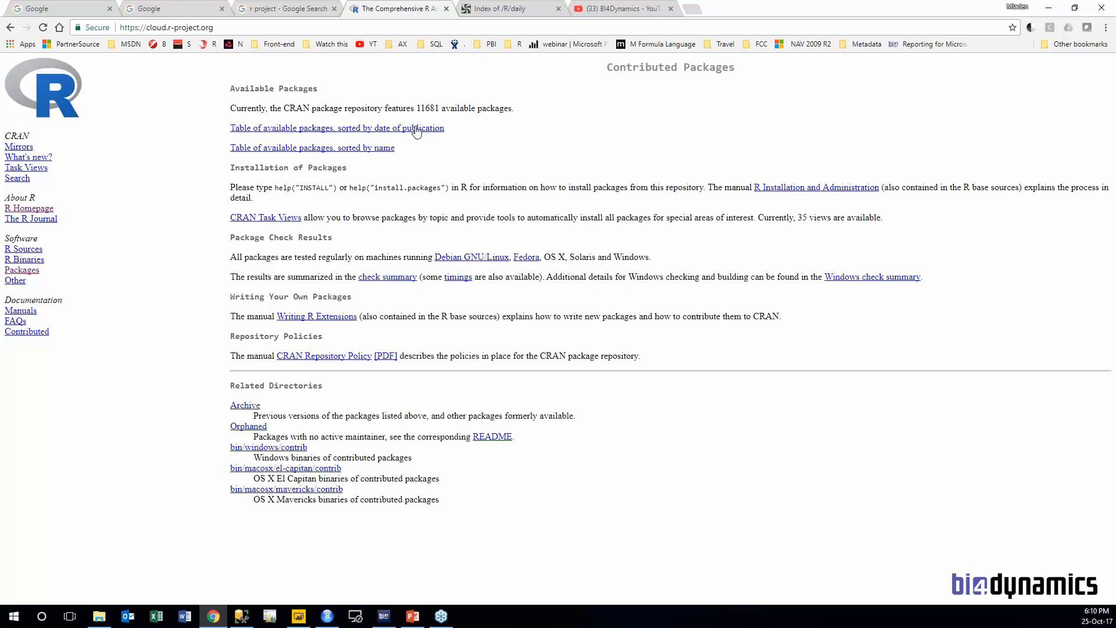
{"action": "mouse_move", "coordinate": [506, 179]}
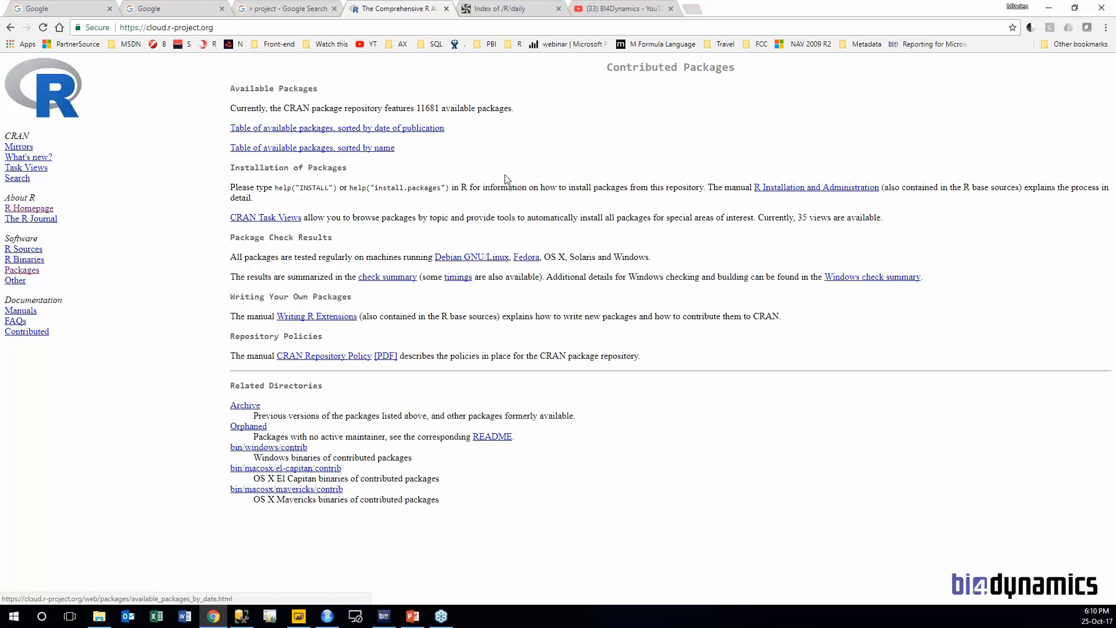
{"action": "left_click", "coordinate": [336, 127]}
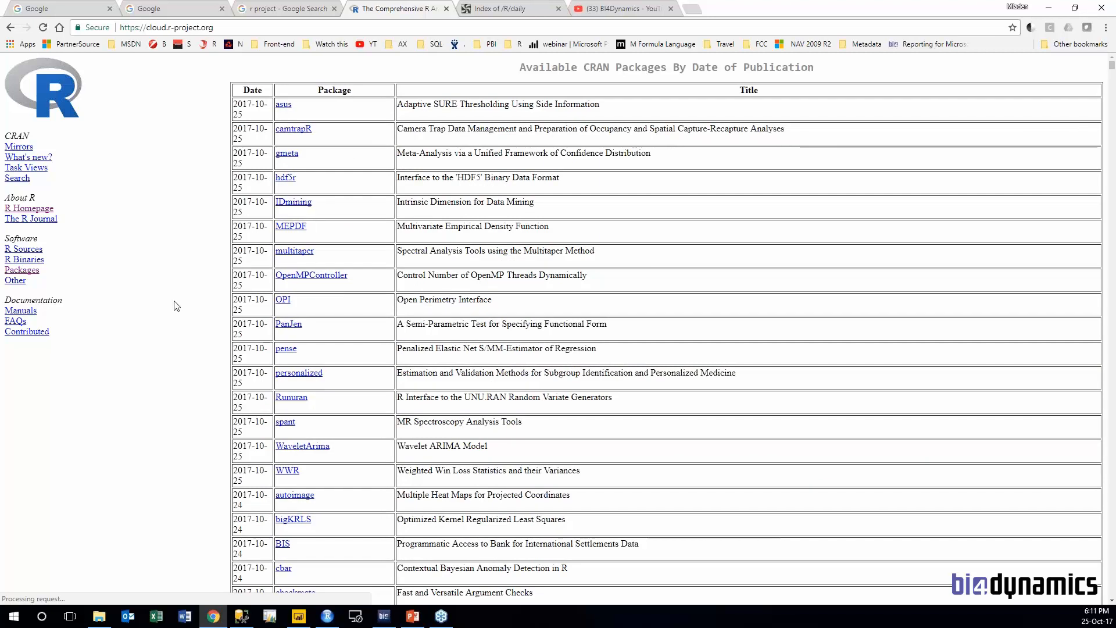
{"action": "left_click", "coordinate": [298, 616]}
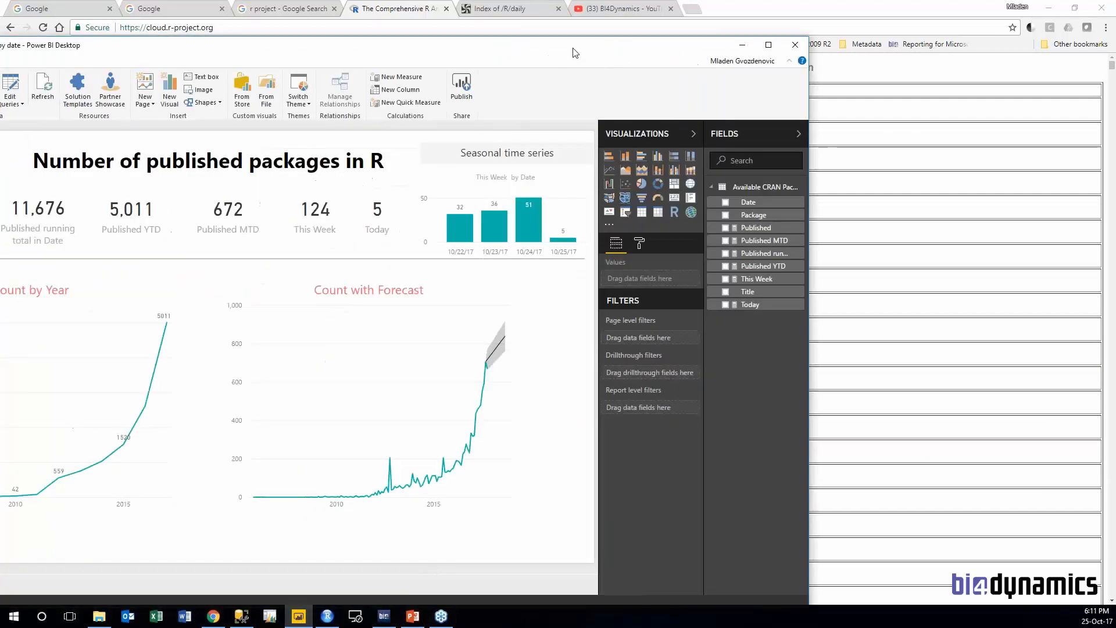
Maximize the report and refresh the Available CRAN Packages query to 11,681 packages.
{"action": "left_click", "coordinate": [769, 44]}
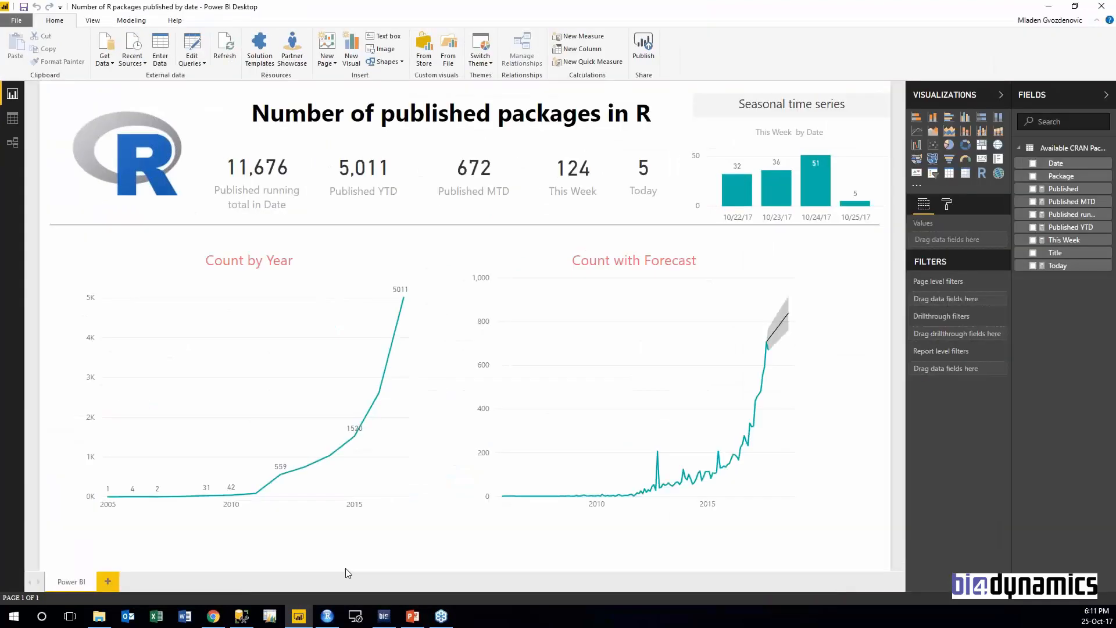
{"action": "mouse_move", "coordinate": [340, 543]}
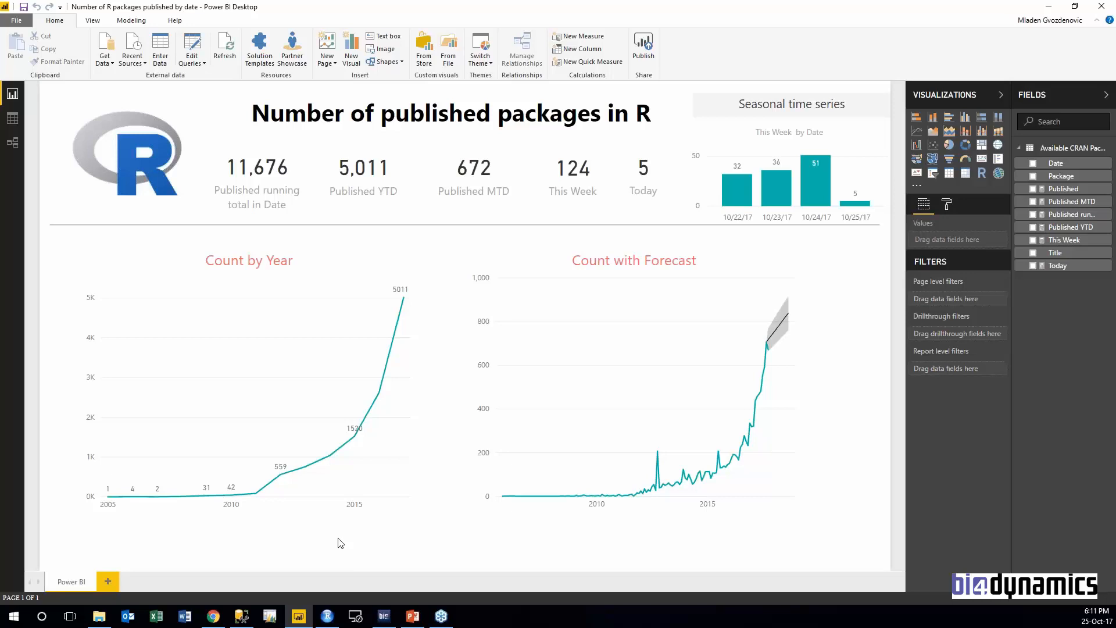
{"action": "mouse_move", "coordinate": [349, 543]}
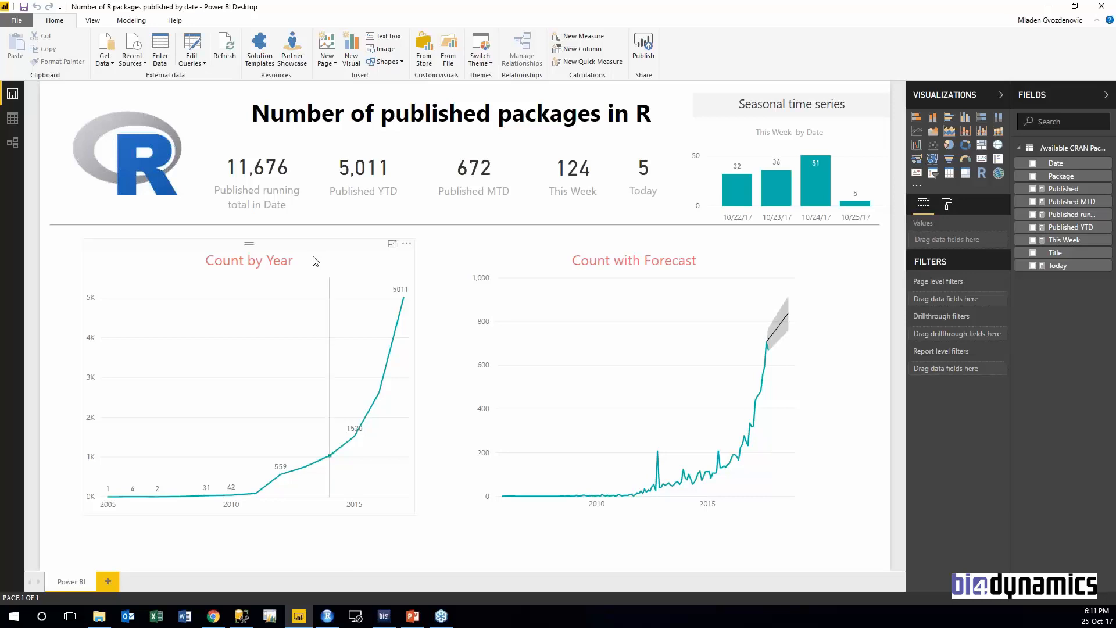
{"action": "left_click", "coordinate": [223, 48]}
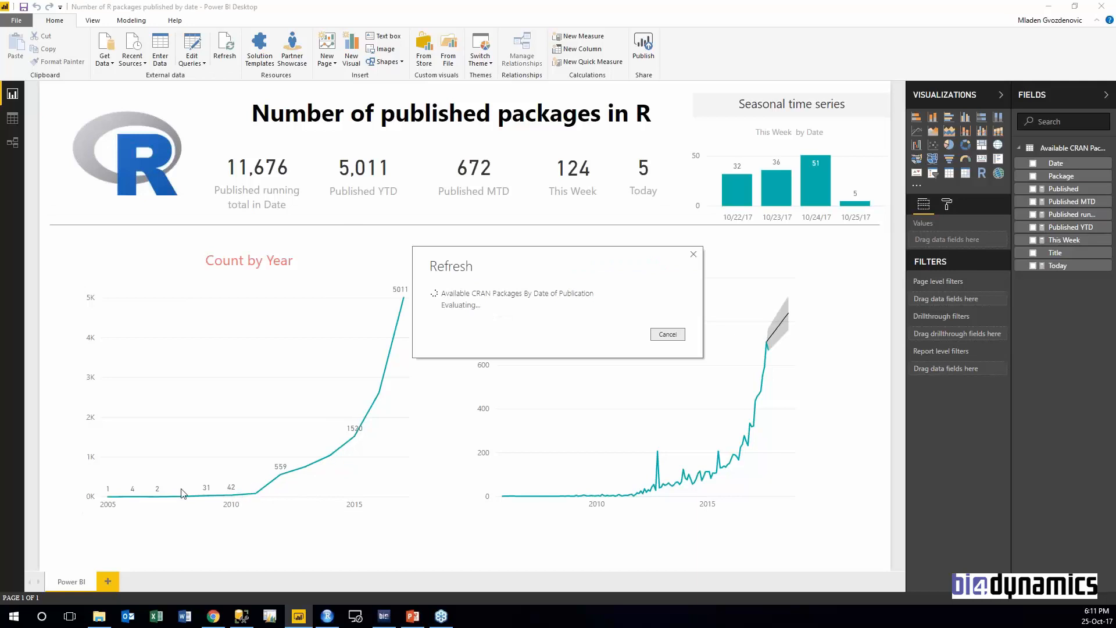
{"action": "mouse_move", "coordinate": [253, 499]}
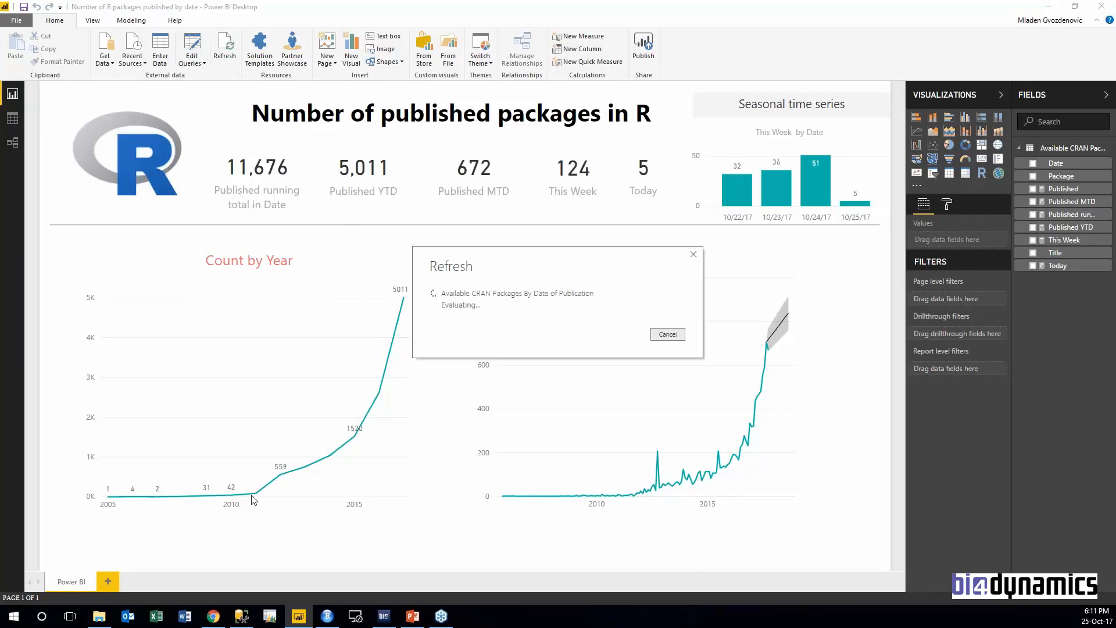
{"action": "mouse_move", "coordinate": [311, 469]}
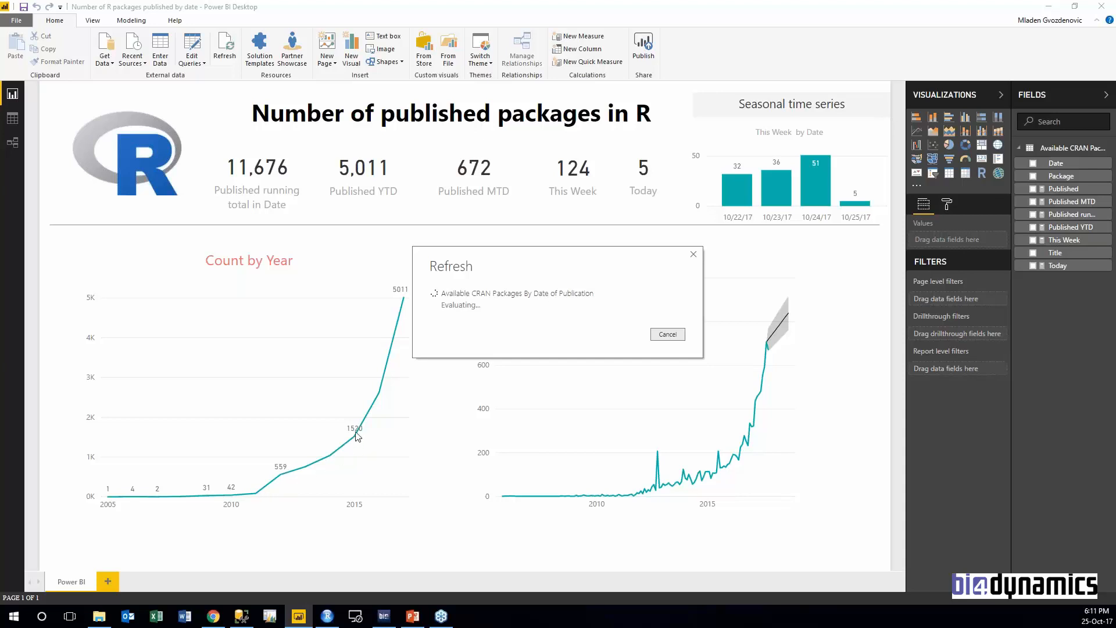
{"action": "mouse_move", "coordinate": [400, 298]}
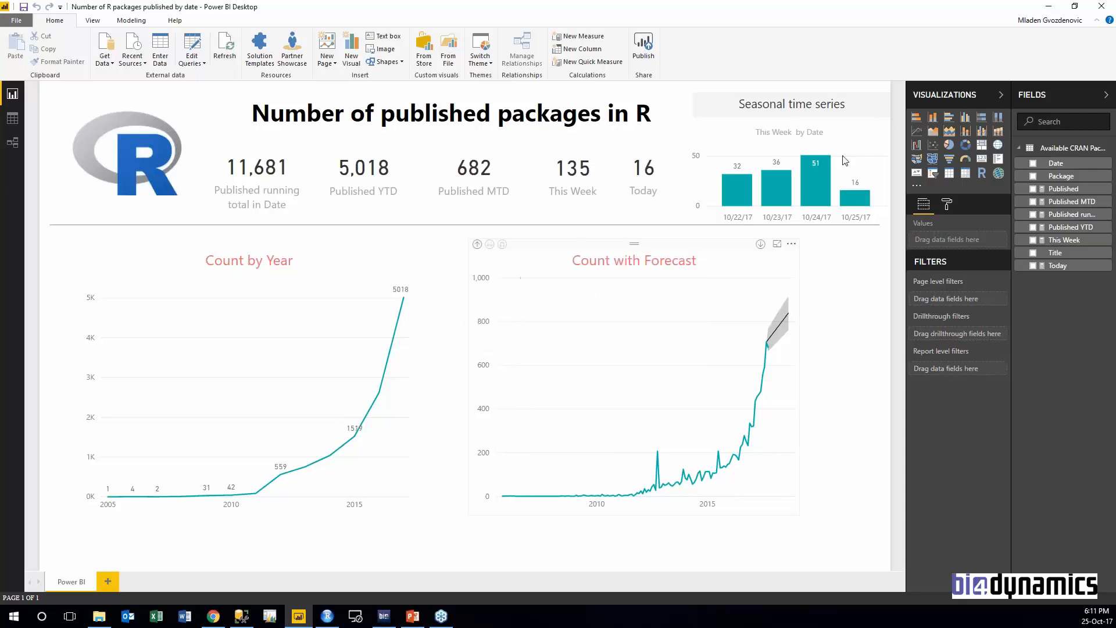
{"action": "mouse_move", "coordinate": [795, 379]}
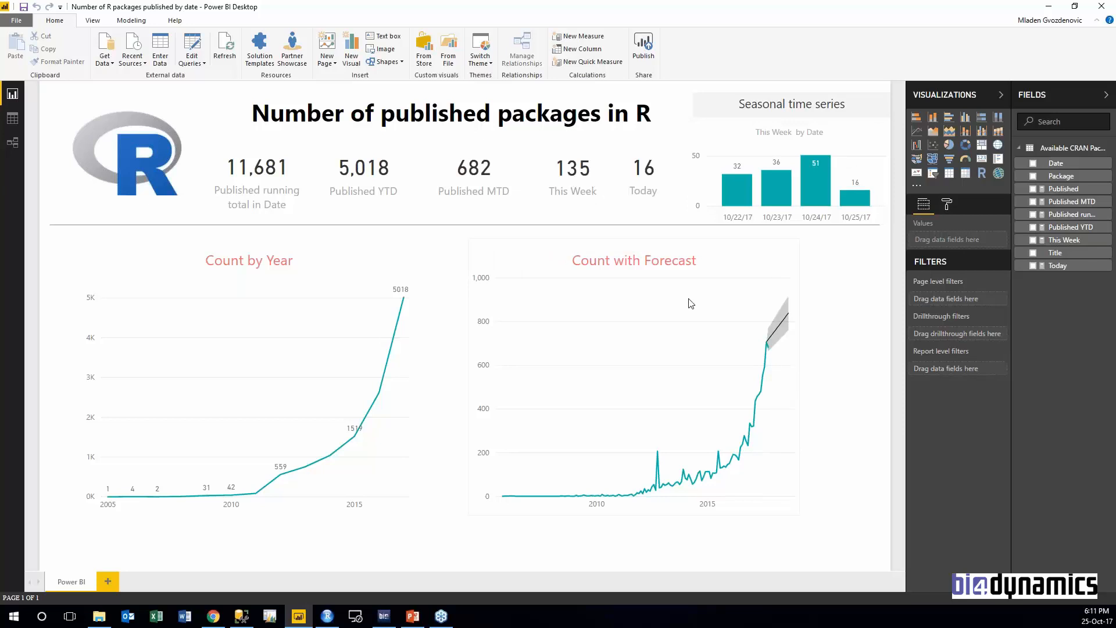
{"action": "mouse_move", "coordinate": [677, 252]}
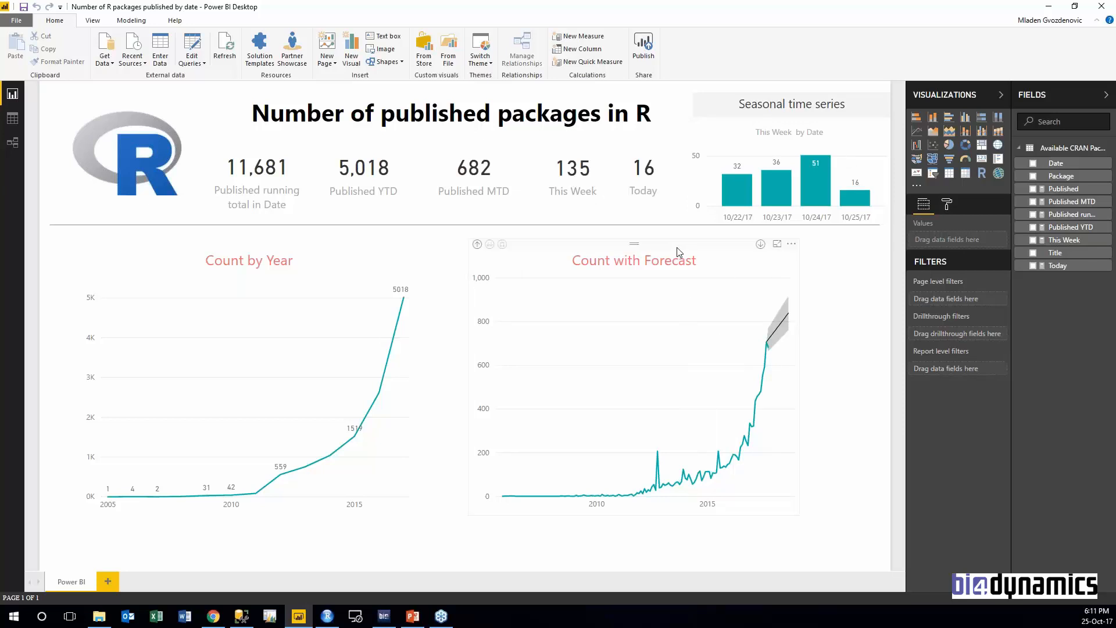
Select the Count with Forecast chart and show its Analytics forecast settings (12 points, 95% confidence).
{"action": "left_click", "coordinate": [633, 376]}
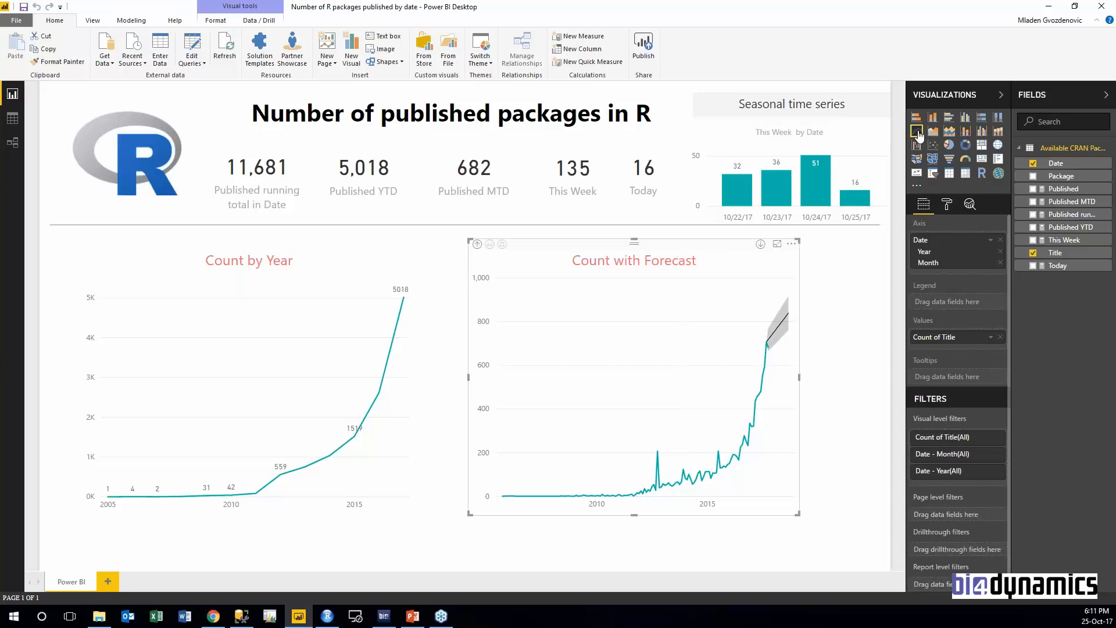
{"action": "mouse_move", "coordinate": [917, 131]}
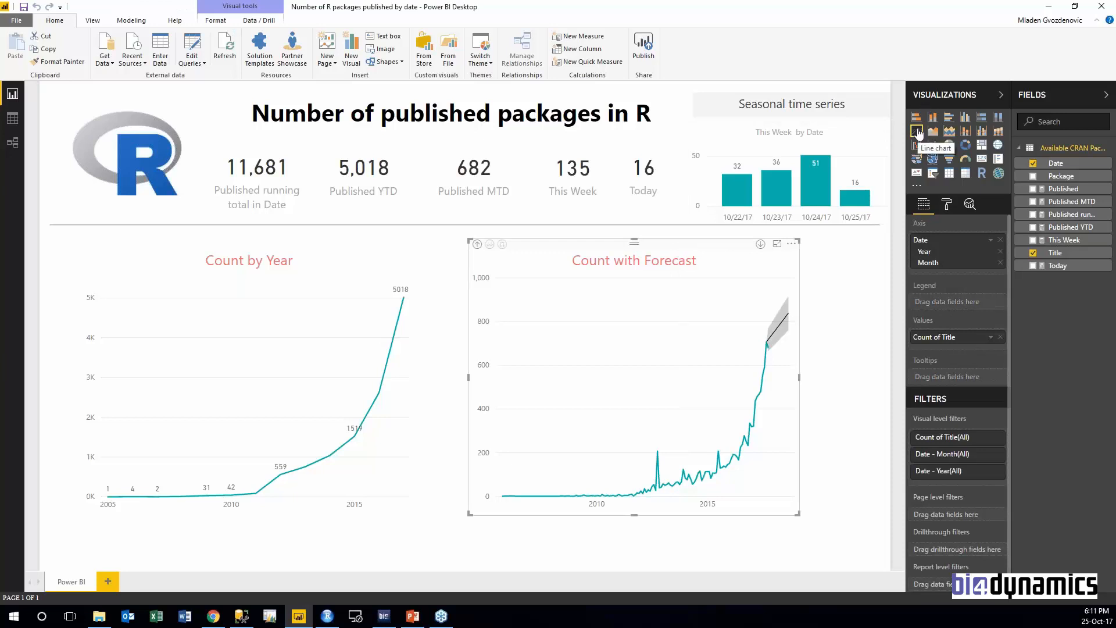
{"action": "mouse_move", "coordinate": [965, 220]}
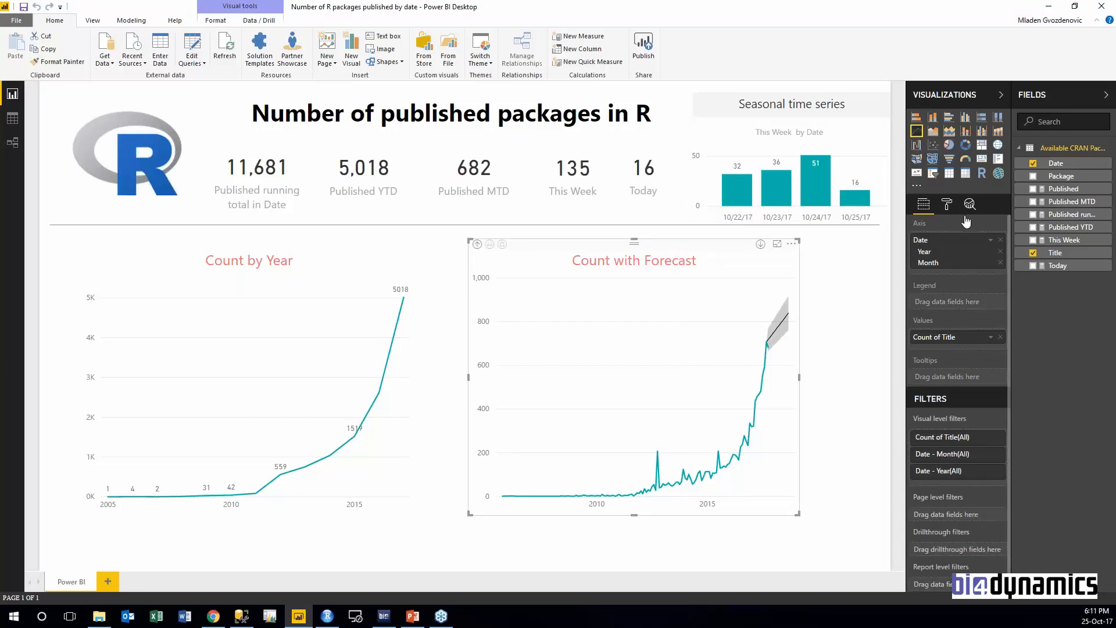
{"action": "left_click", "coordinate": [969, 205]}
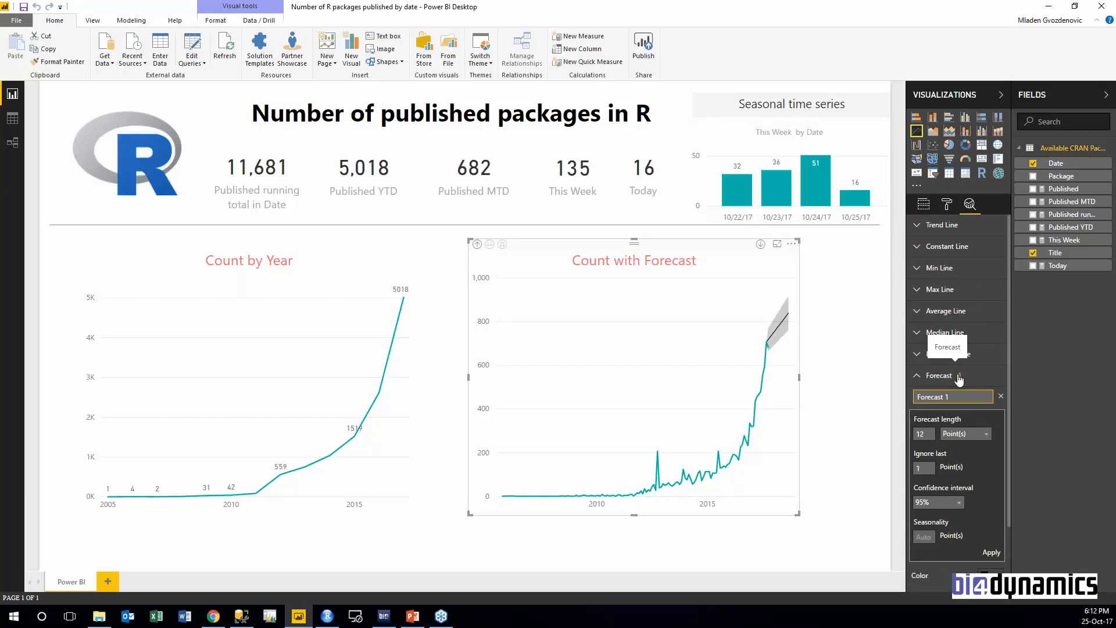
{"action": "mouse_move", "coordinate": [768, 348]}
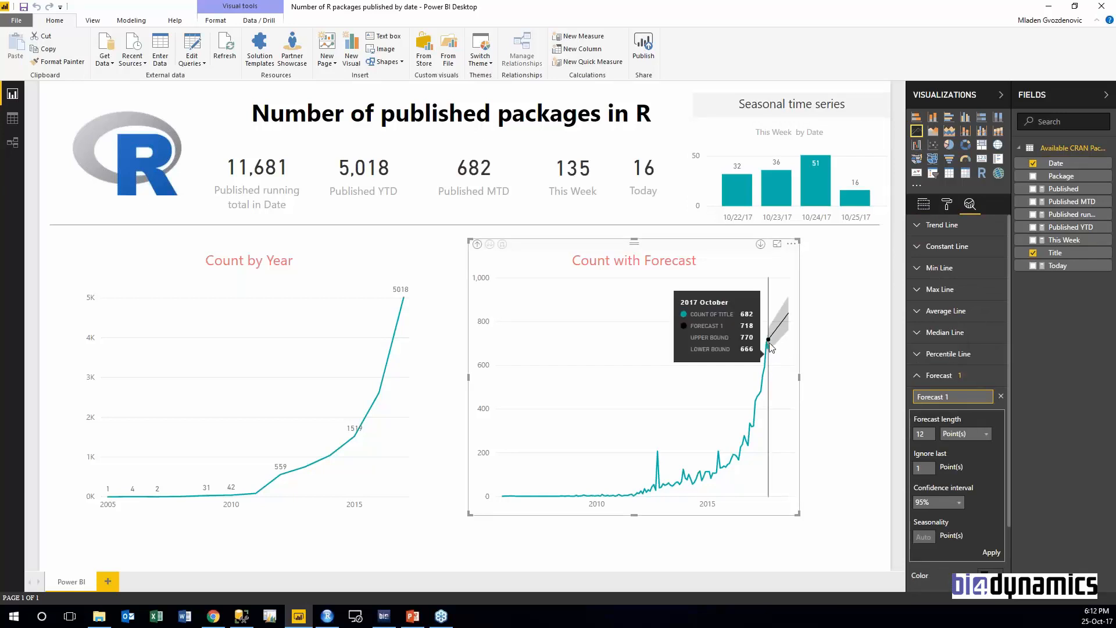
{"action": "mouse_move", "coordinate": [770, 338]}
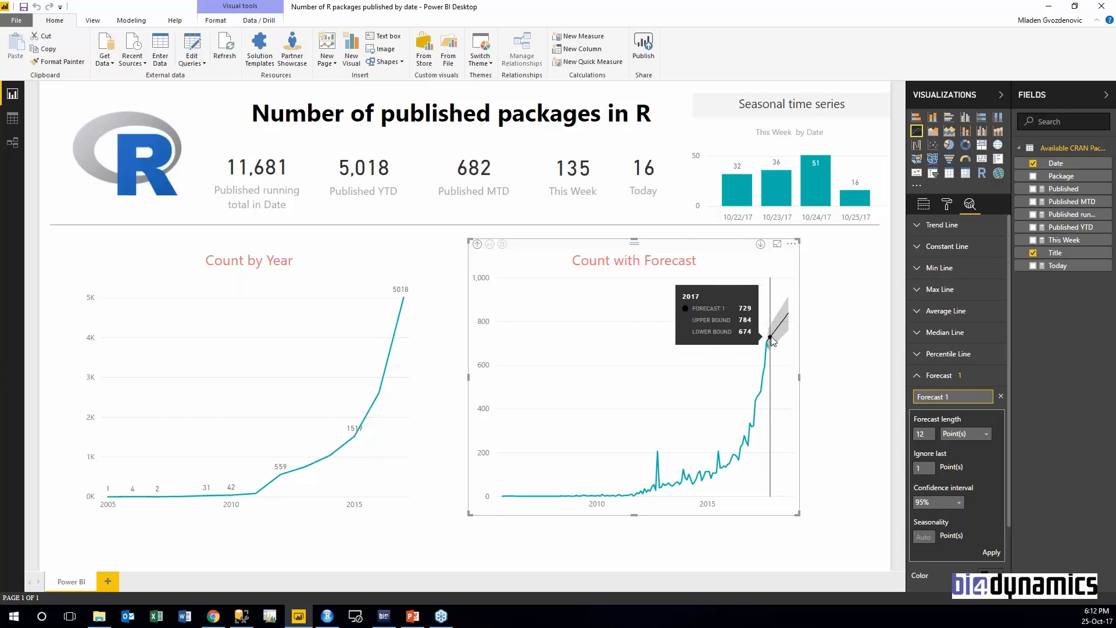
{"action": "mouse_move", "coordinate": [775, 335]}
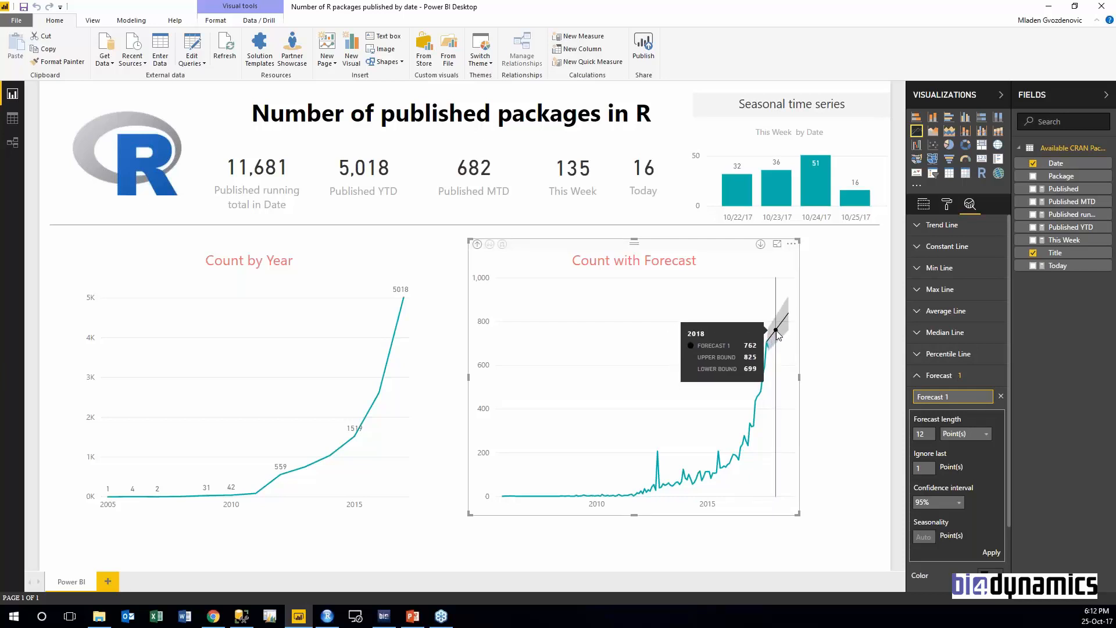
{"action": "mouse_move", "coordinate": [778, 329]}
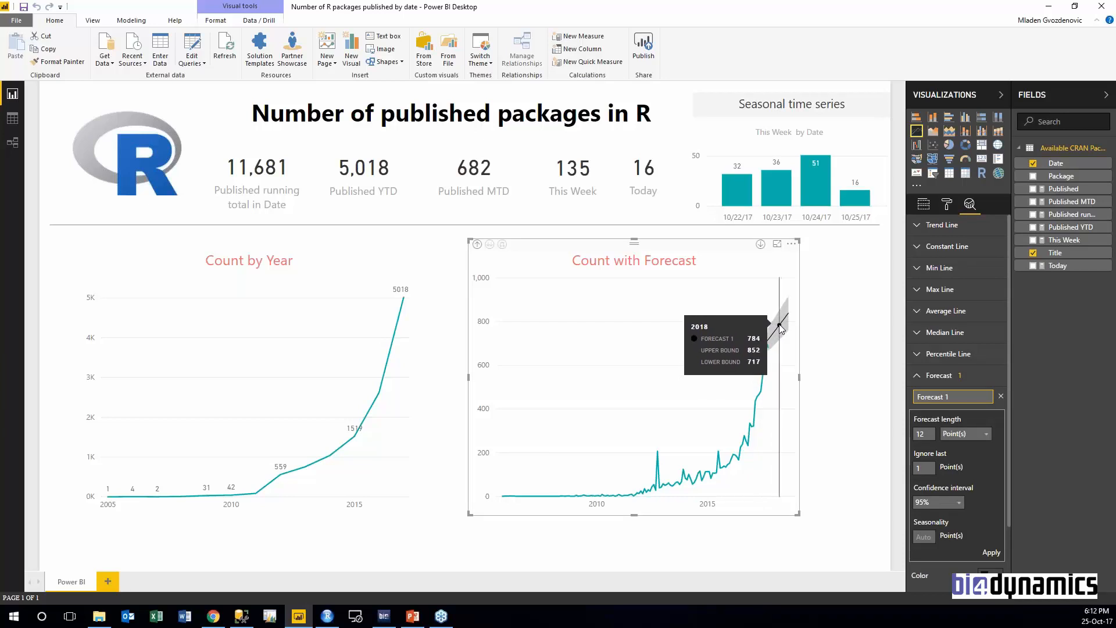
{"action": "mouse_move", "coordinate": [839, 341]}
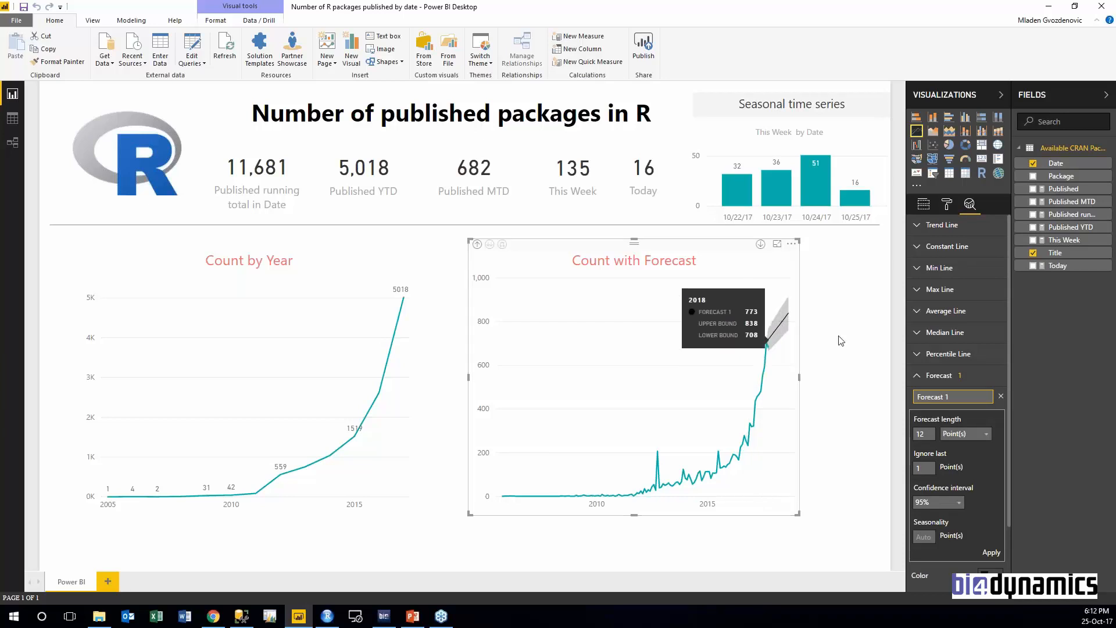
{"action": "mouse_move", "coordinate": [854, 326]}
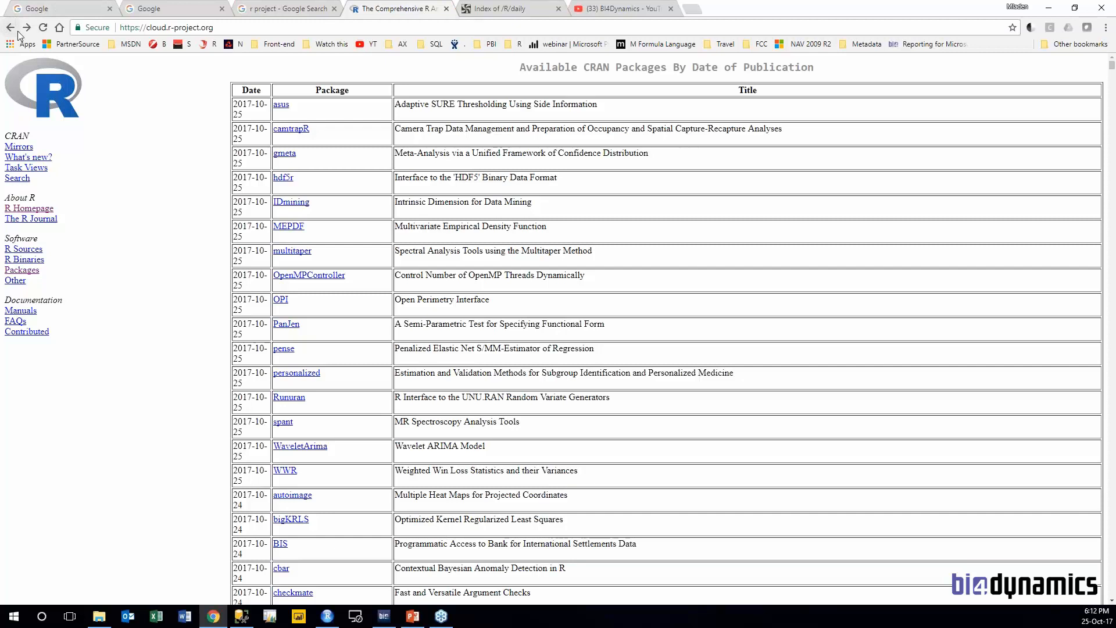
Go back to the Contributed Packages page reporting 11681 packages and select its address.
{"action": "left_click", "coordinate": [10, 27]}
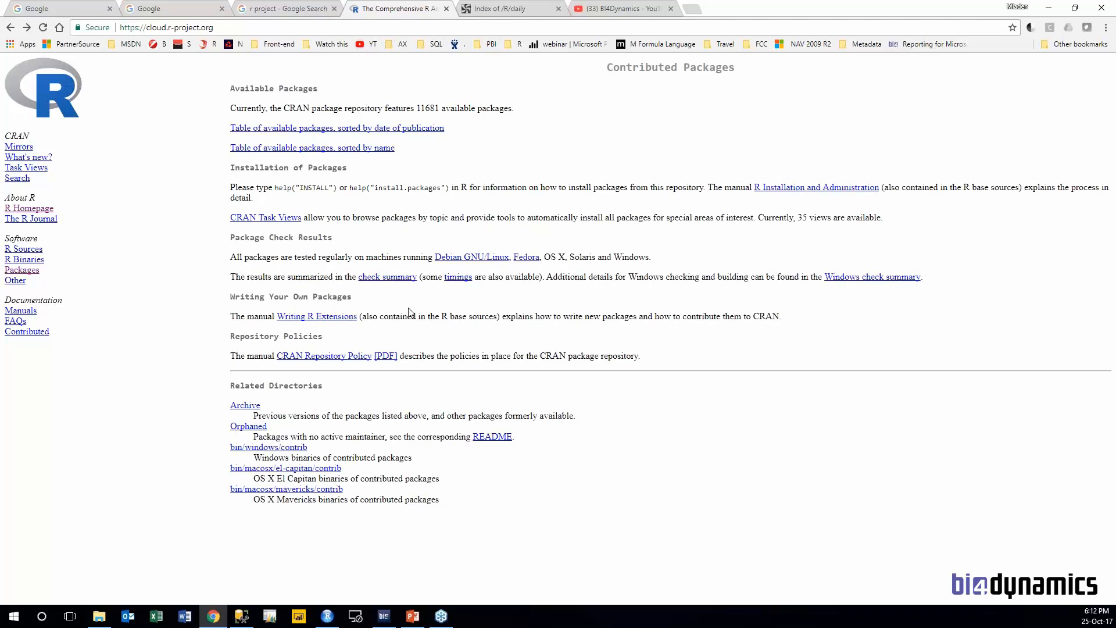
{"action": "mouse_move", "coordinate": [409, 302]}
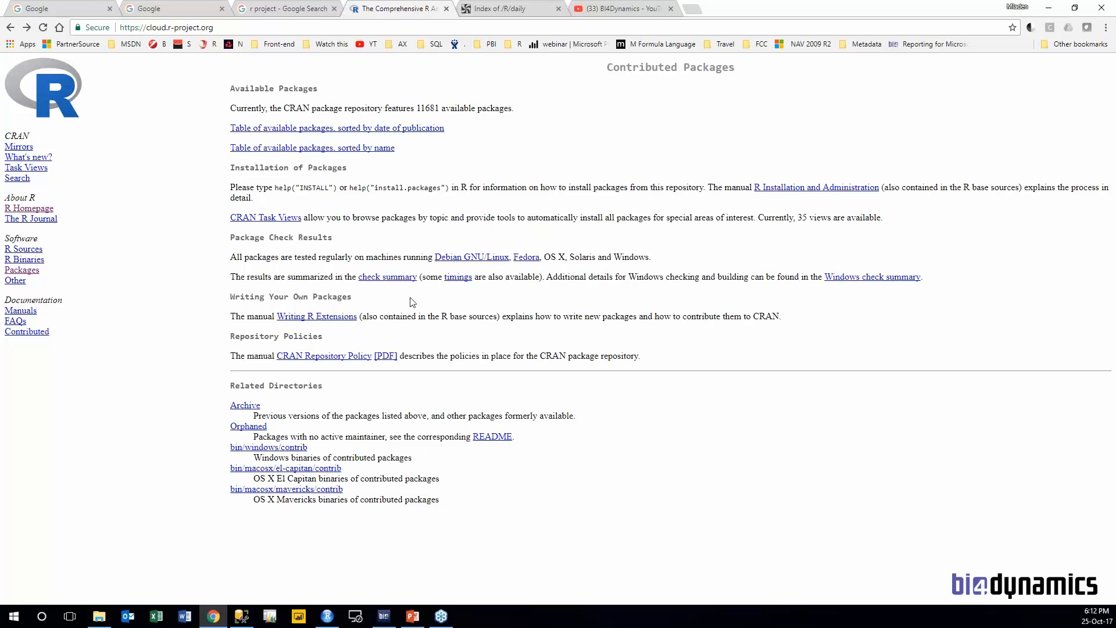
{"action": "mouse_move", "coordinate": [384, 34]}
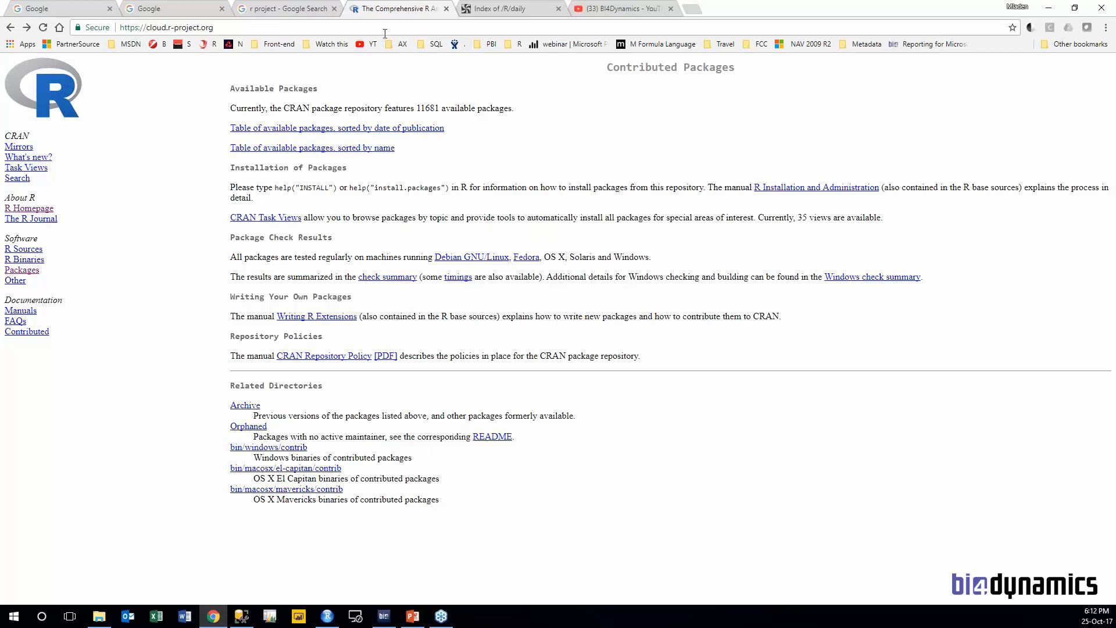
{"action": "left_click", "coordinate": [166, 26]}
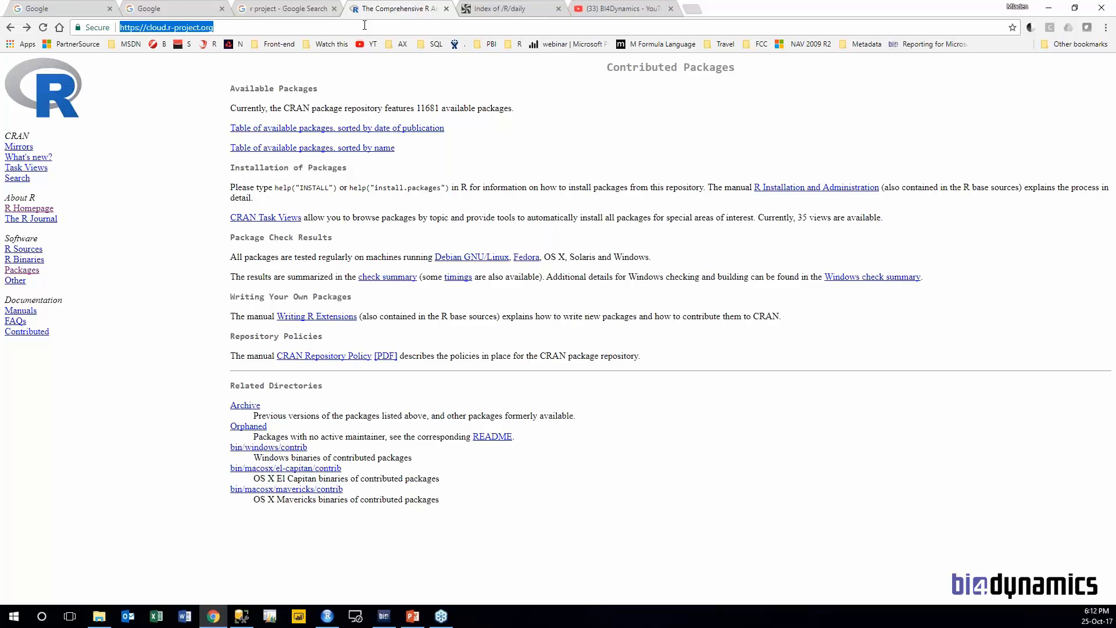